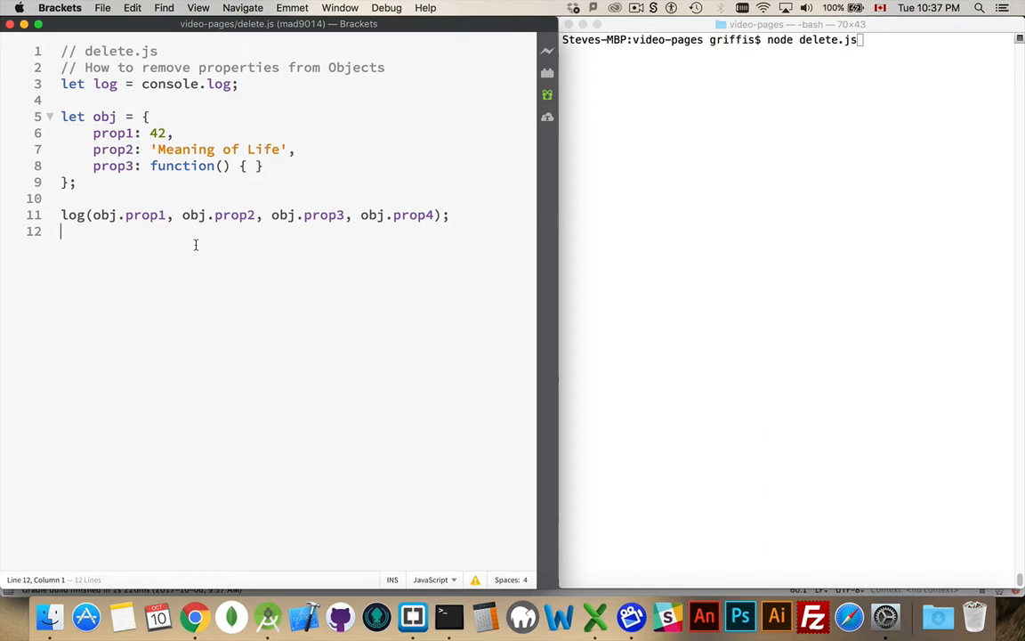
{"action": "mouse_move", "coordinate": [130, 206]}
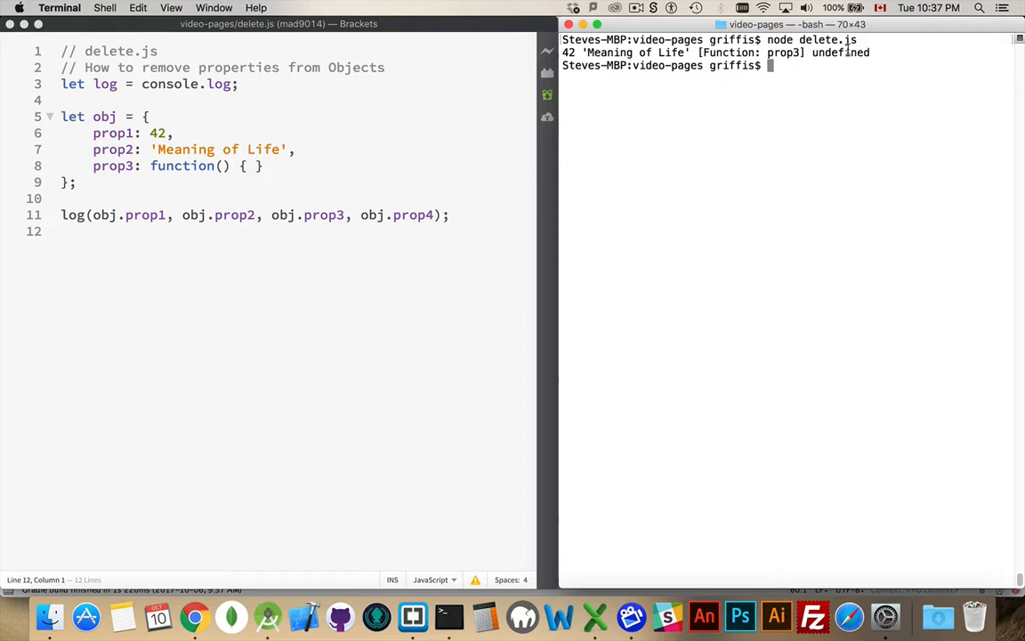
Step: Point out prop4's undefined output, then start a new line below the log call
{"action": "double_click", "coordinate": [840, 52]}
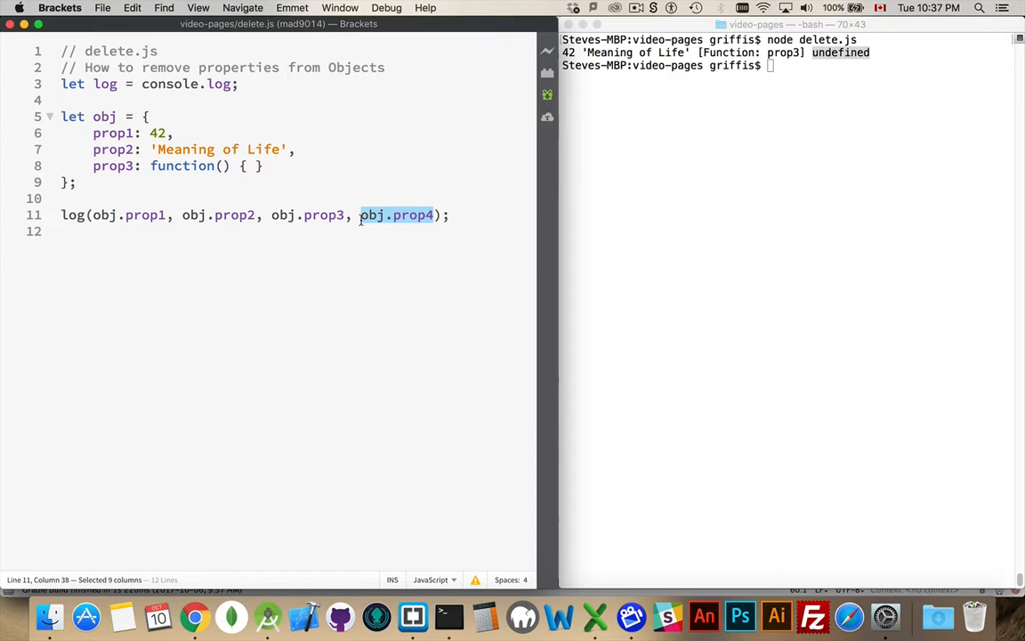
{"action": "mouse_move", "coordinate": [816, 97]}
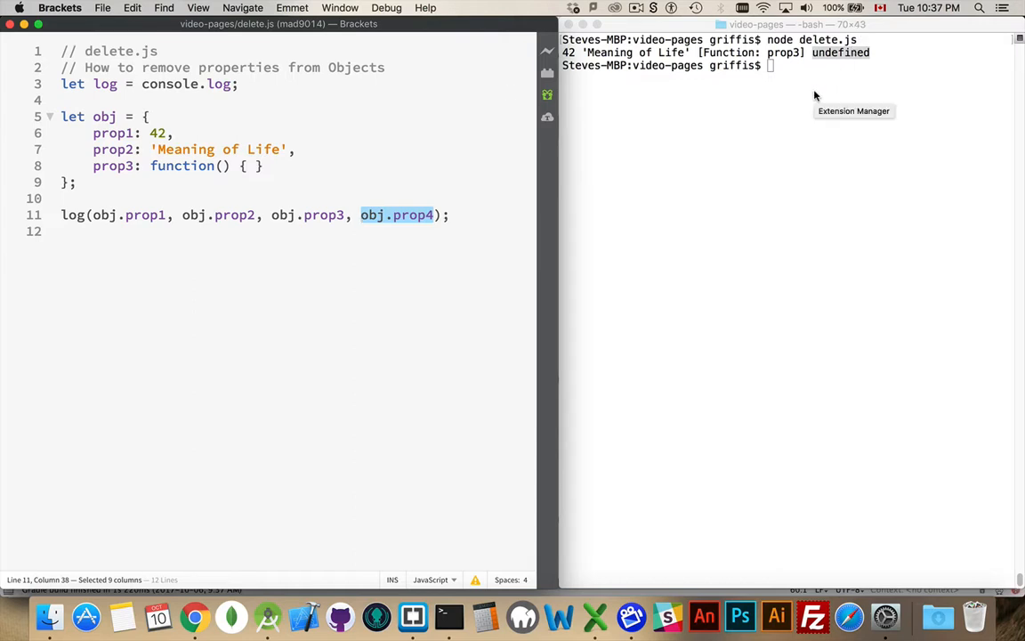
{"action": "left_click", "coordinate": [349, 232]}
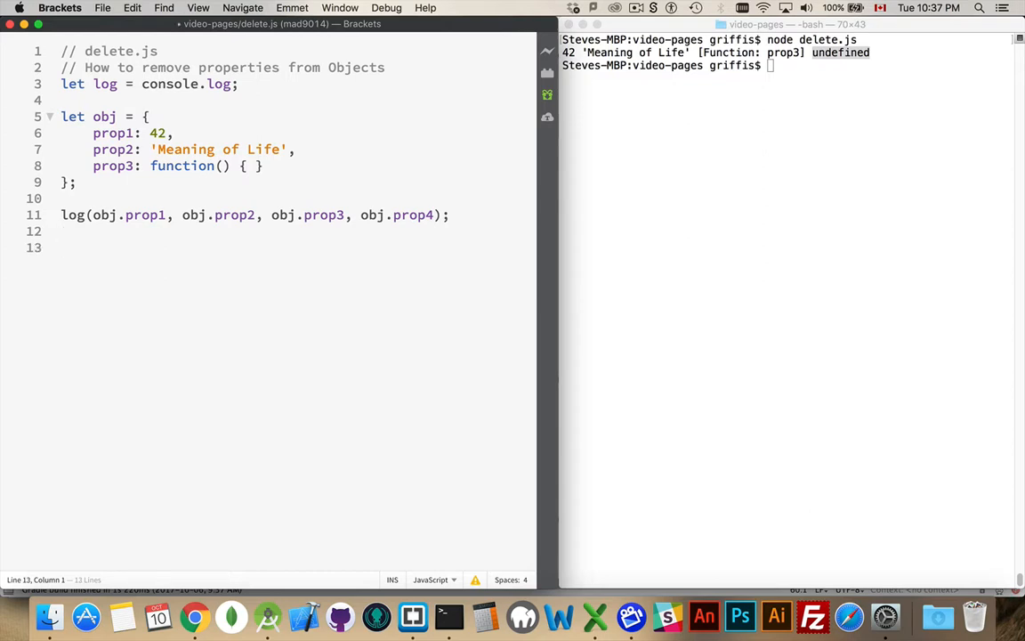
Step: Add 'obj.prop1 = null;' and a second log of prop1 through prop4
{"action": "type", "text": "obj"}
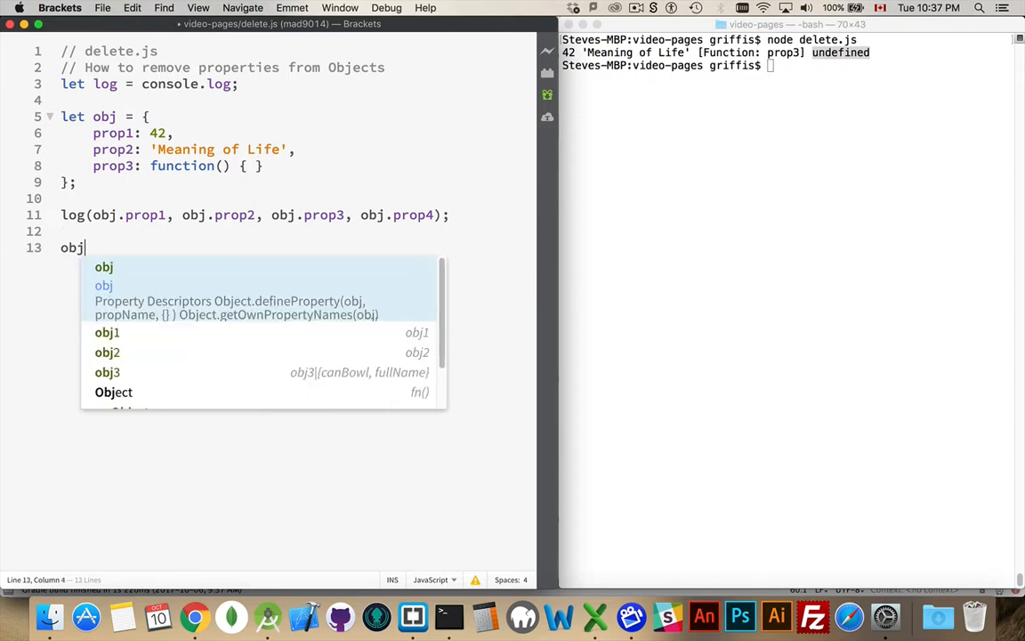
{"action": "type", "text": ".prop1"}
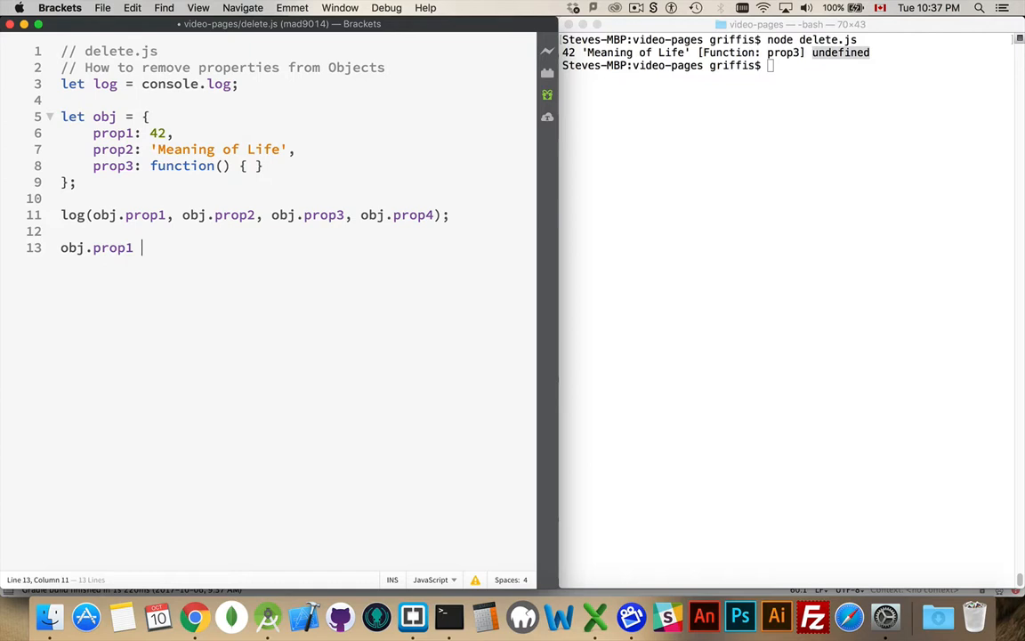
{"action": "type", "text": "= null;"}
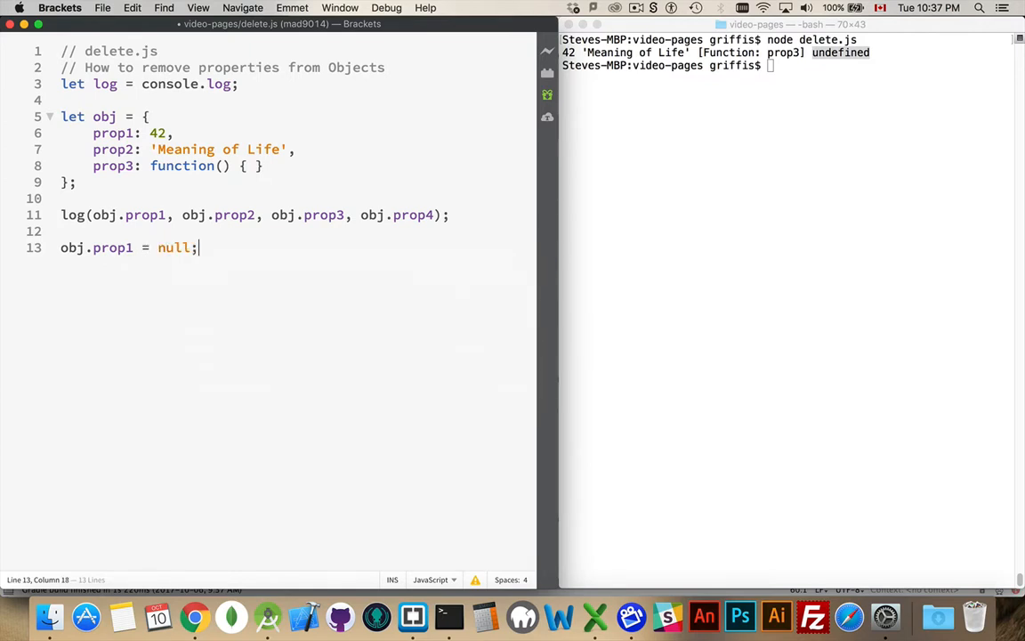
{"action": "type", "text": "log(obj.prop1, obj.prop2, obj.prop3, obj.prop4);"}
{"action": "left_click", "coordinate": [788, 64]}
{"action": "type", "text": "node delete.js"}
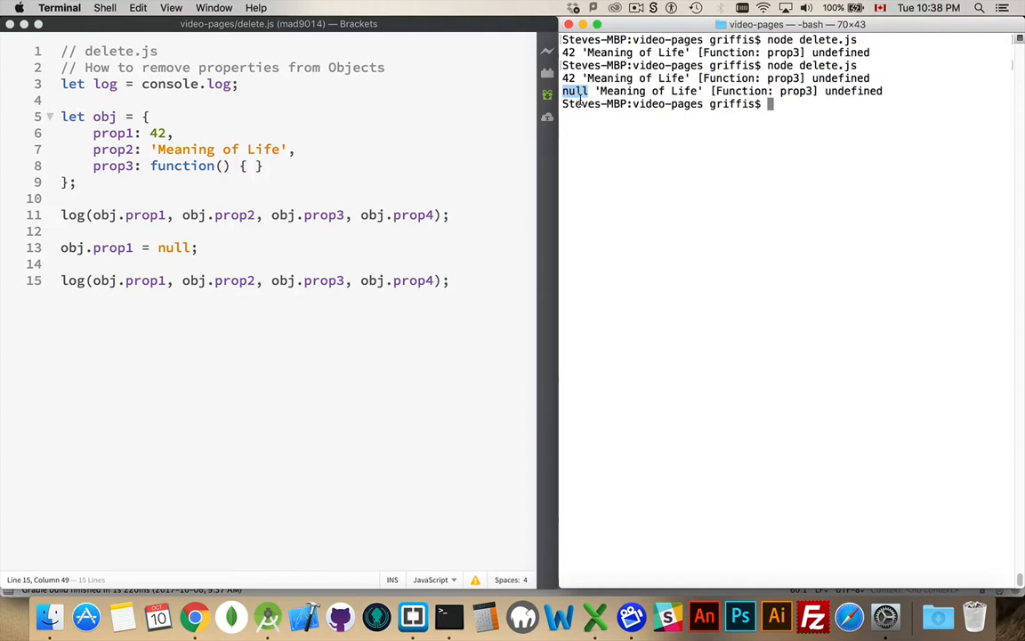
{"action": "mouse_move", "coordinate": [406, 199]}
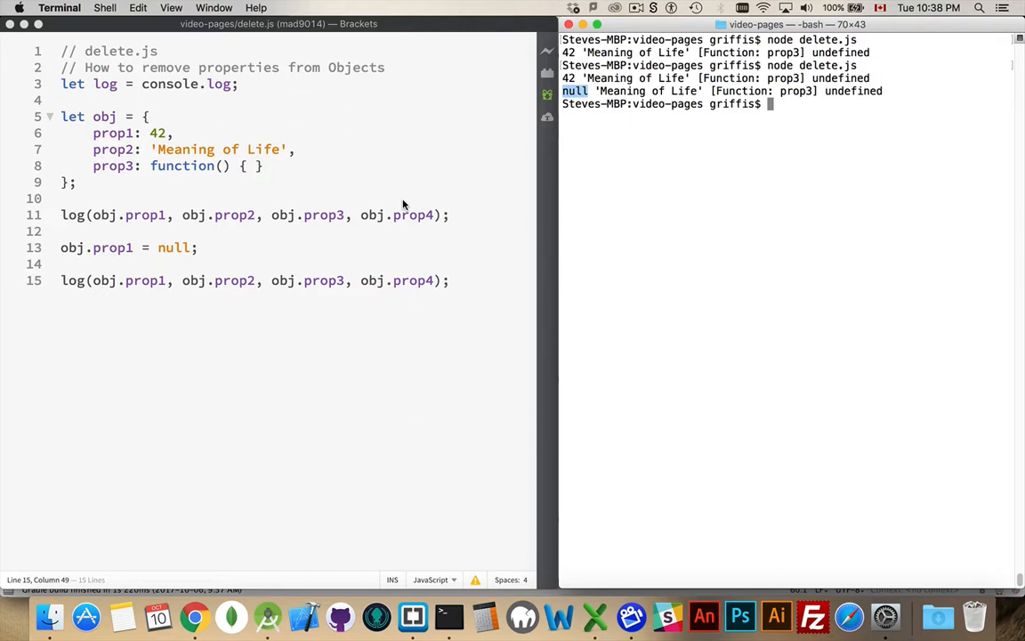
{"action": "mouse_move", "coordinate": [176, 242]}
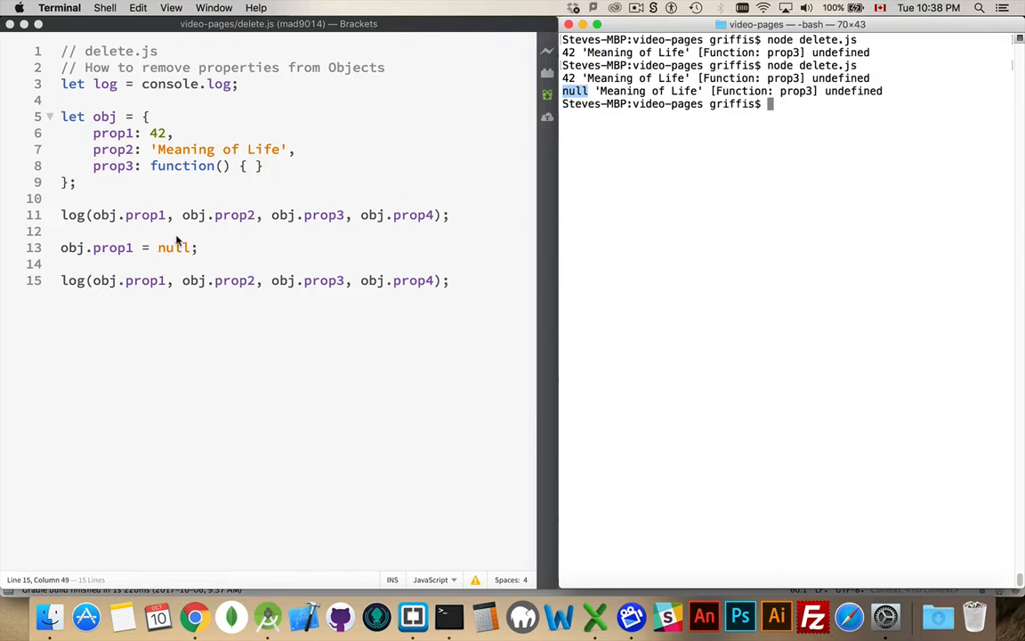
{"action": "mouse_move", "coordinate": [210, 331]}
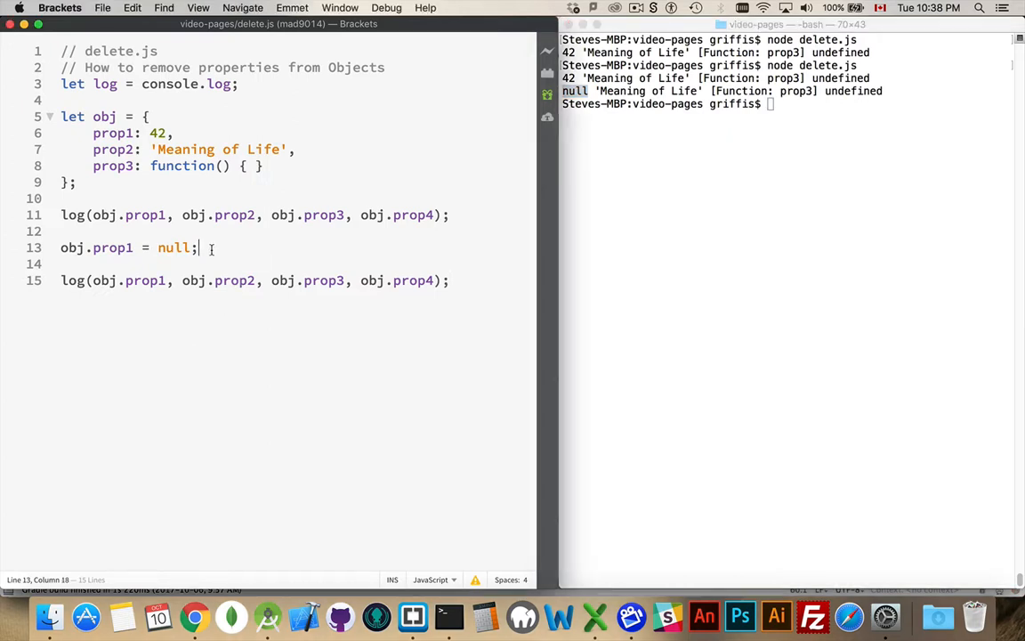
Step: Add 'obj.prop2 = undefined;', rerun delete.js and point out prop2's undefined output
{"action": "type", "text": "obj."}
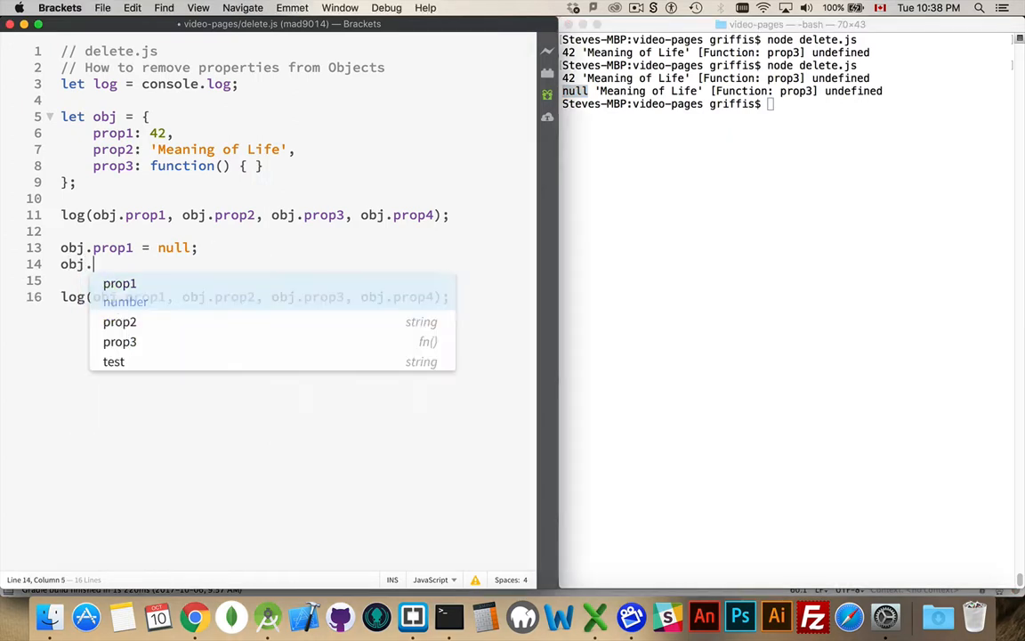
{"action": "type", "text": "prop2 ="}
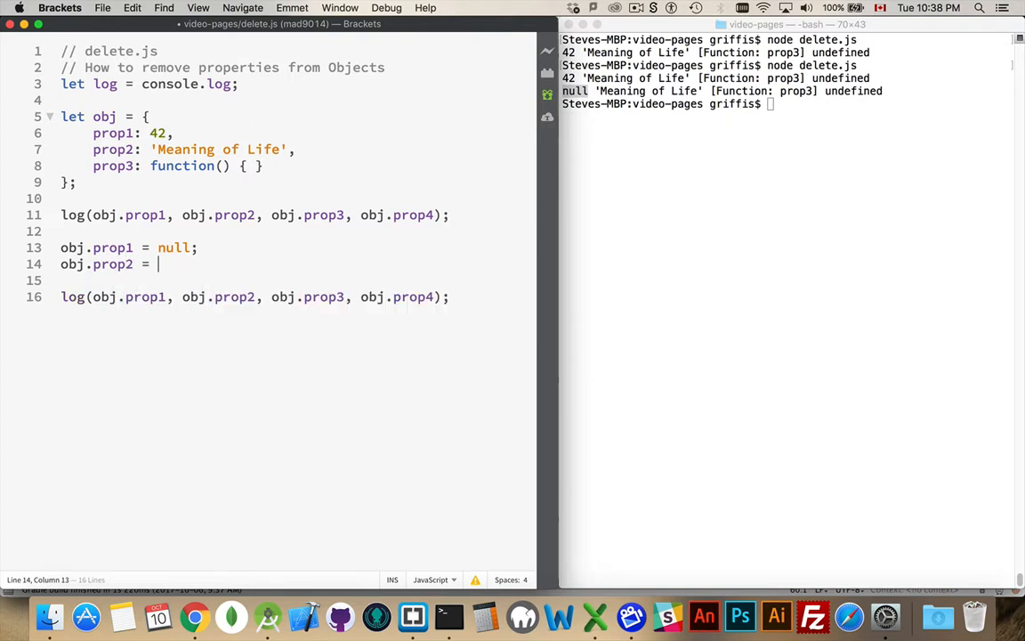
{"action": "type", "text": "undefined;"}
{"action": "left_click", "coordinate": [786, 103]}
{"action": "type", "text": "node delete.js"}
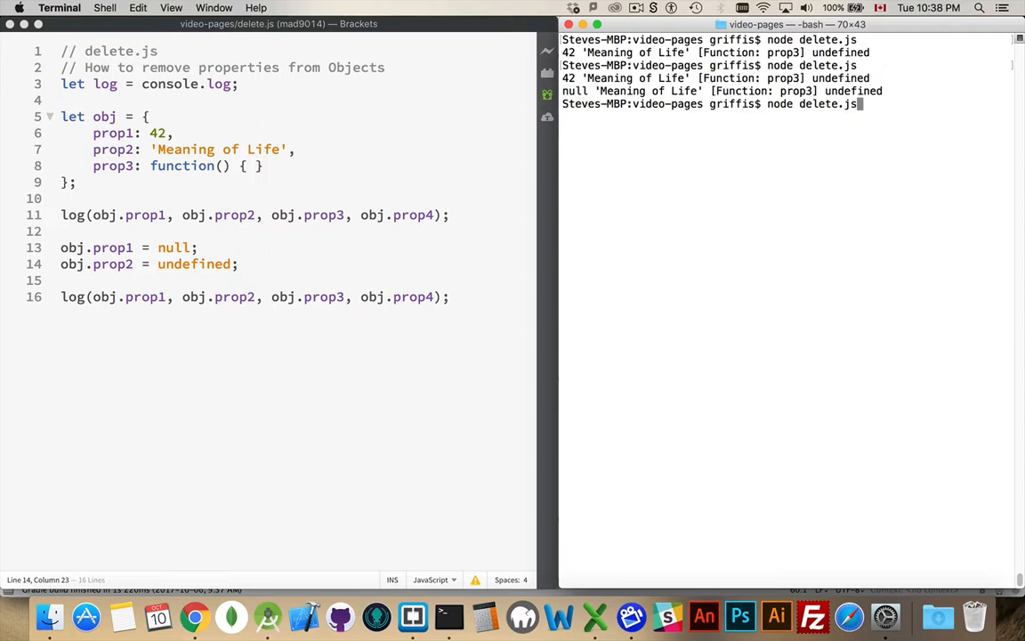
{"action": "key", "text": "enter"}
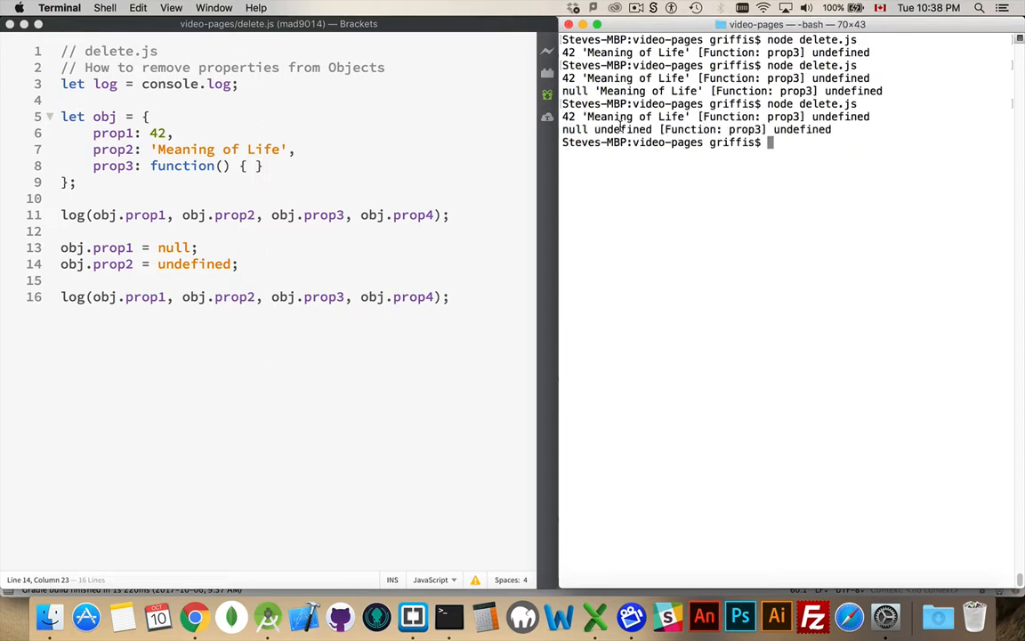
{"action": "double_click", "coordinate": [623, 128]}
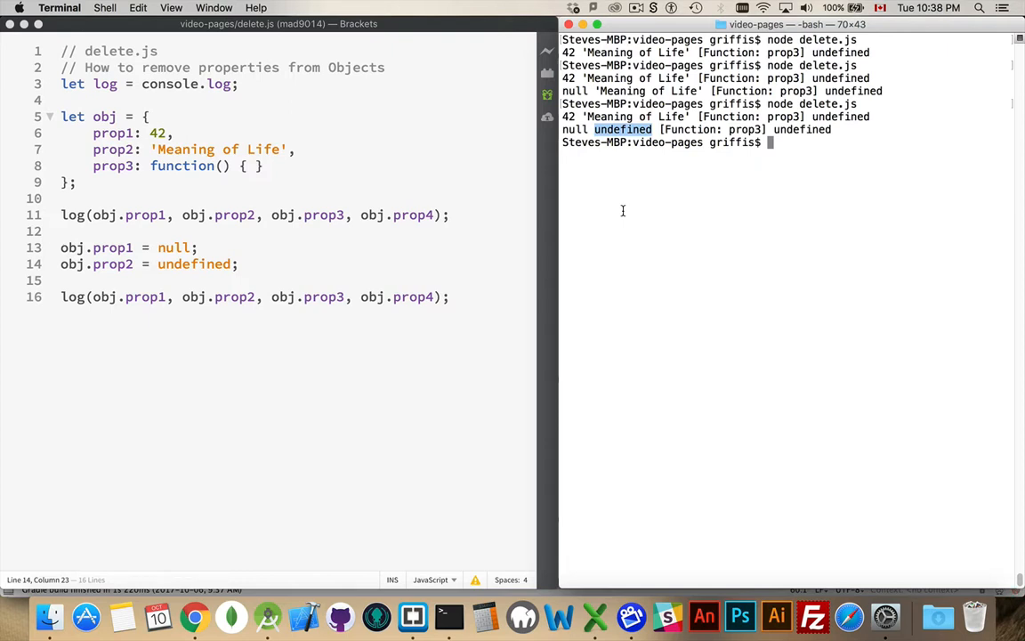
{"action": "mouse_move", "coordinate": [423, 344]}
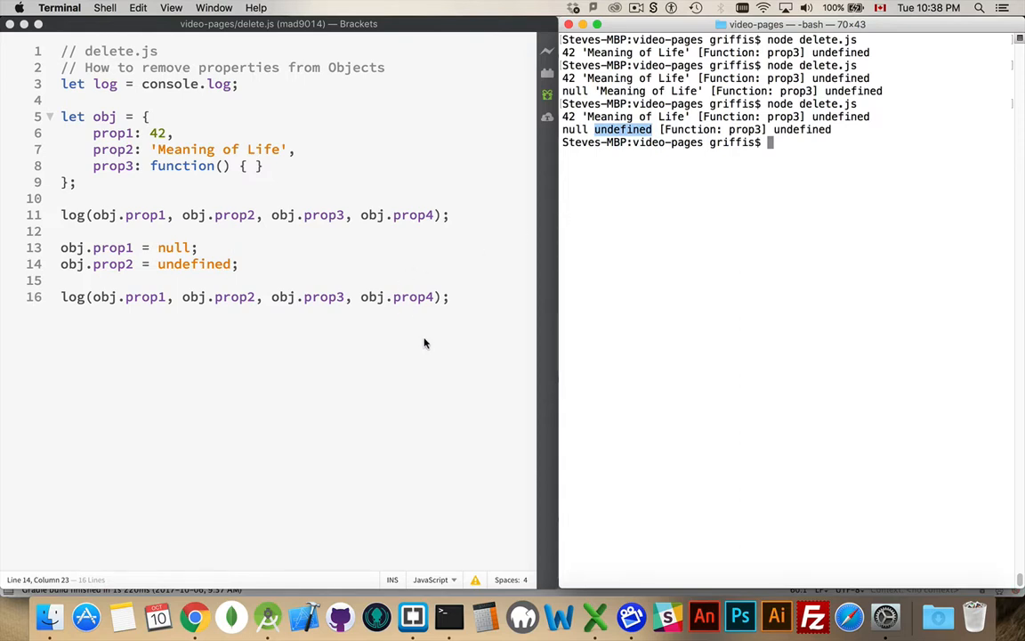
Step: Add 'delete obj.prop3;' on a new line and highlight that statement
{"action": "key", "text": "enter"}
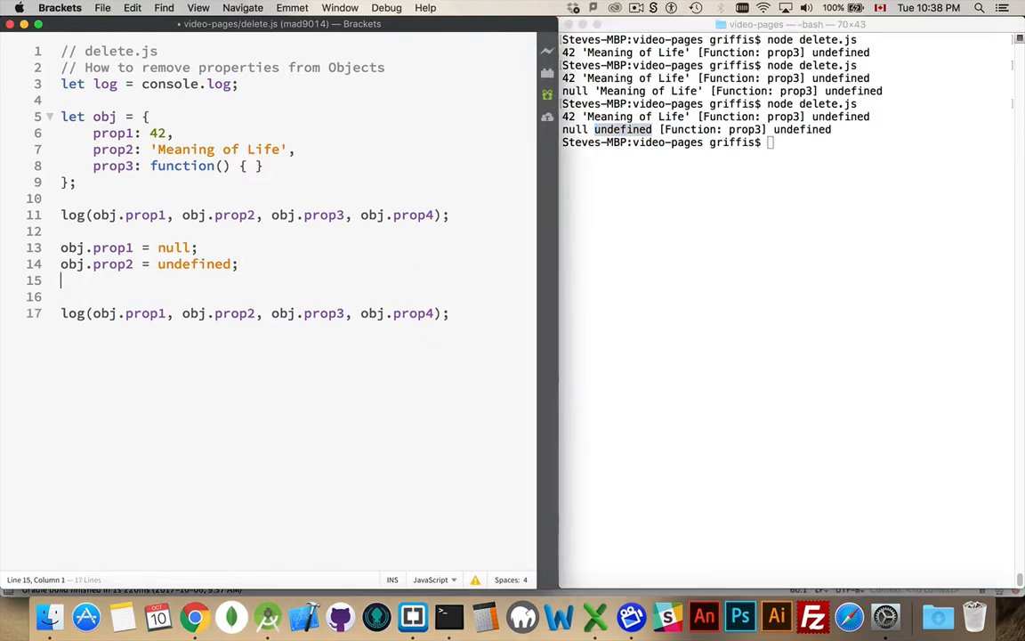
{"action": "type", "text": "delete"}
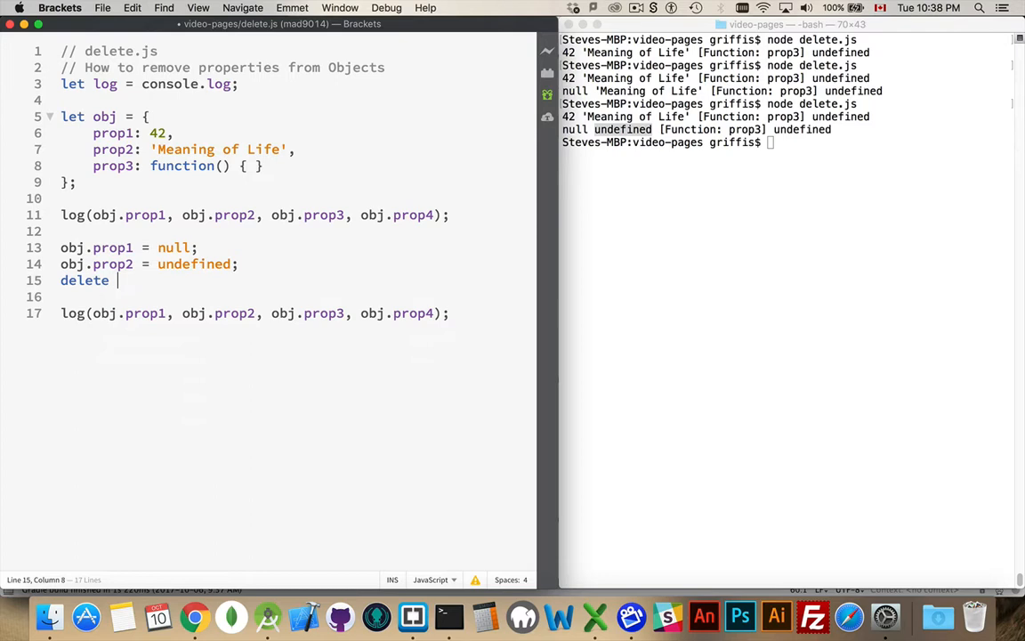
{"action": "type", "text": "obj.prop3;"}
{"action": "left_click", "coordinate": [788, 142]}
{"action": "type", "text": "node delete.js"}
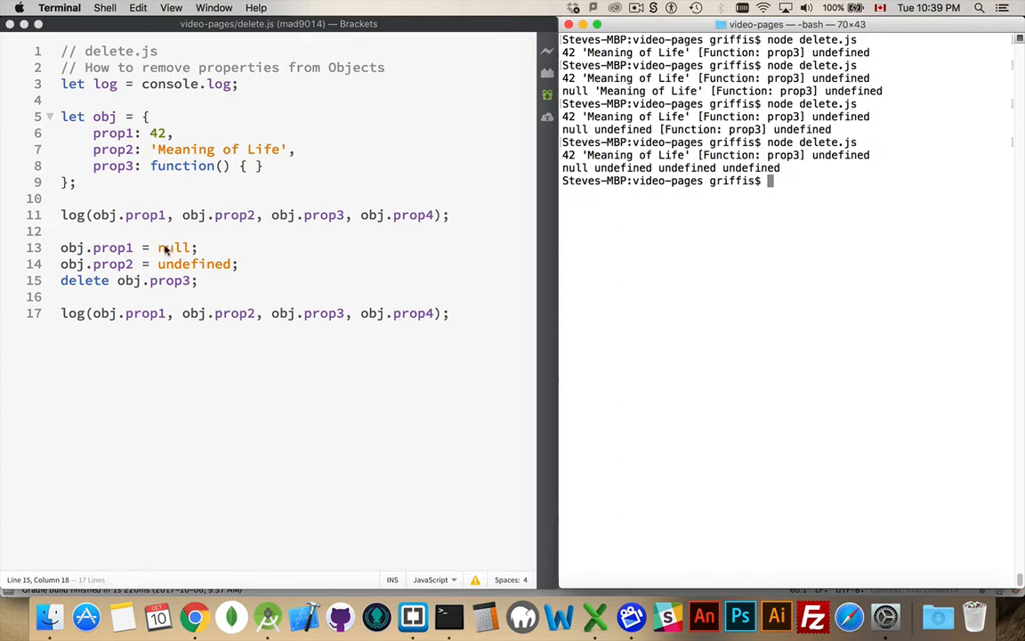
{"action": "double_click", "coordinate": [193, 264]}
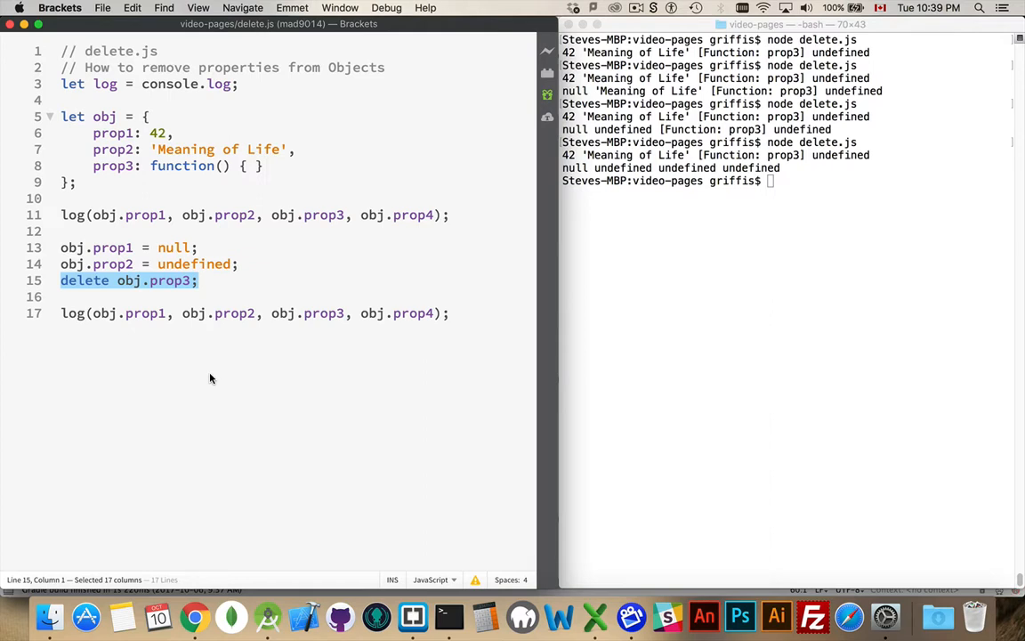
{"action": "mouse_move", "coordinate": [231, 346]}
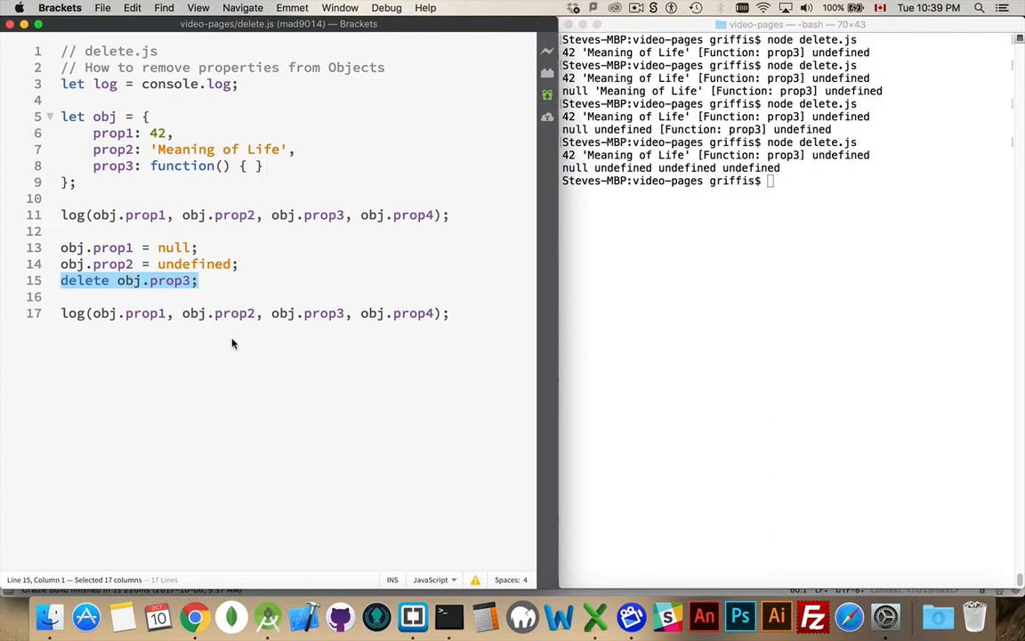
Step: Write 'for(let p in obj){ log(p); }' in place of the last log and highlight prop2 in its output
{"action": "left_click", "coordinate": [452, 314]}
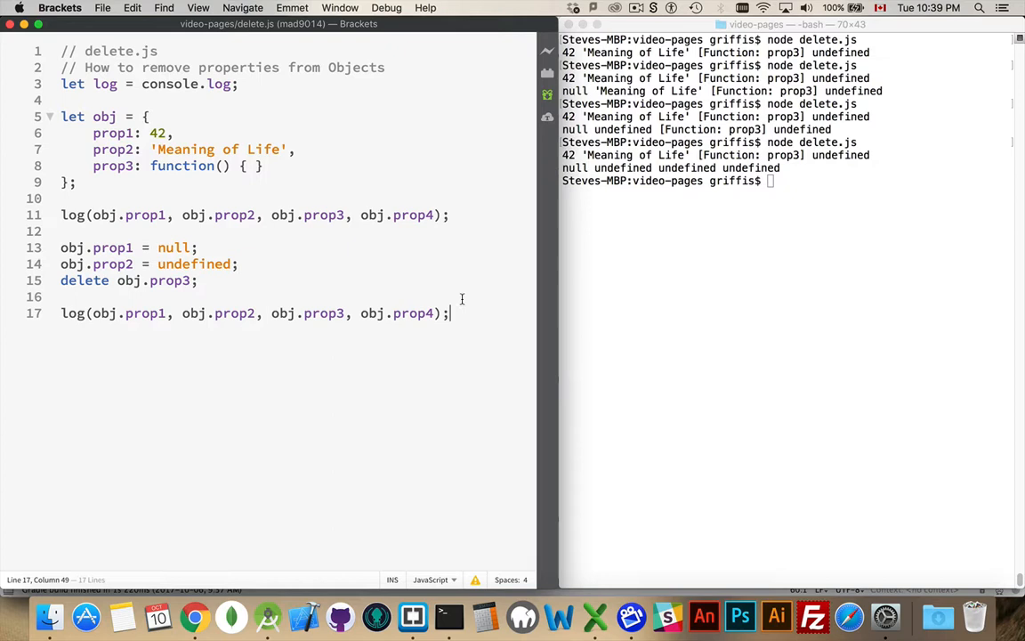
{"action": "type", "text": "f"}
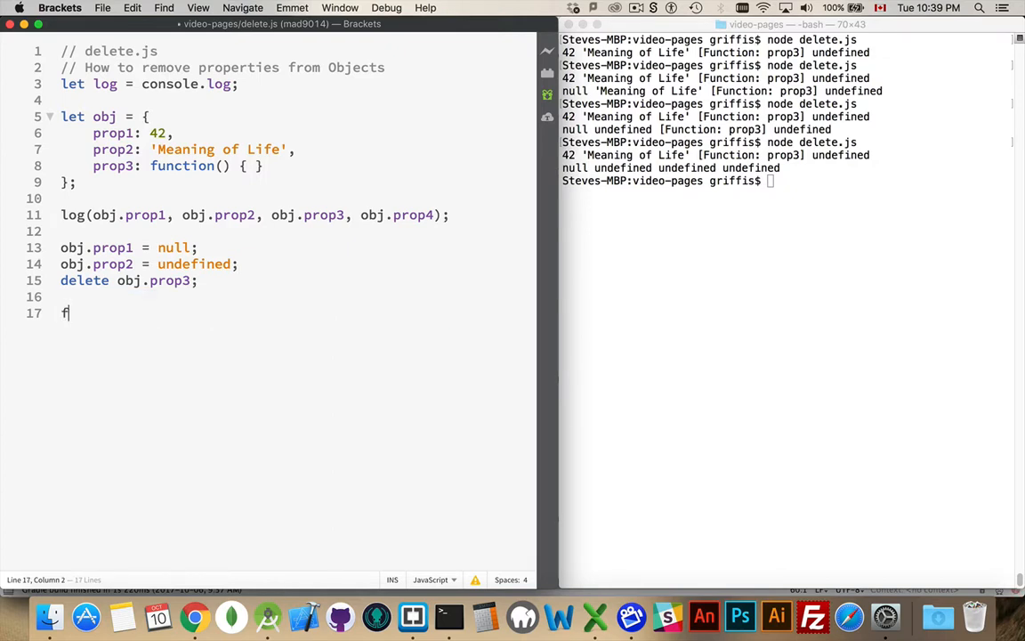
{"action": "type", "text": "or("}
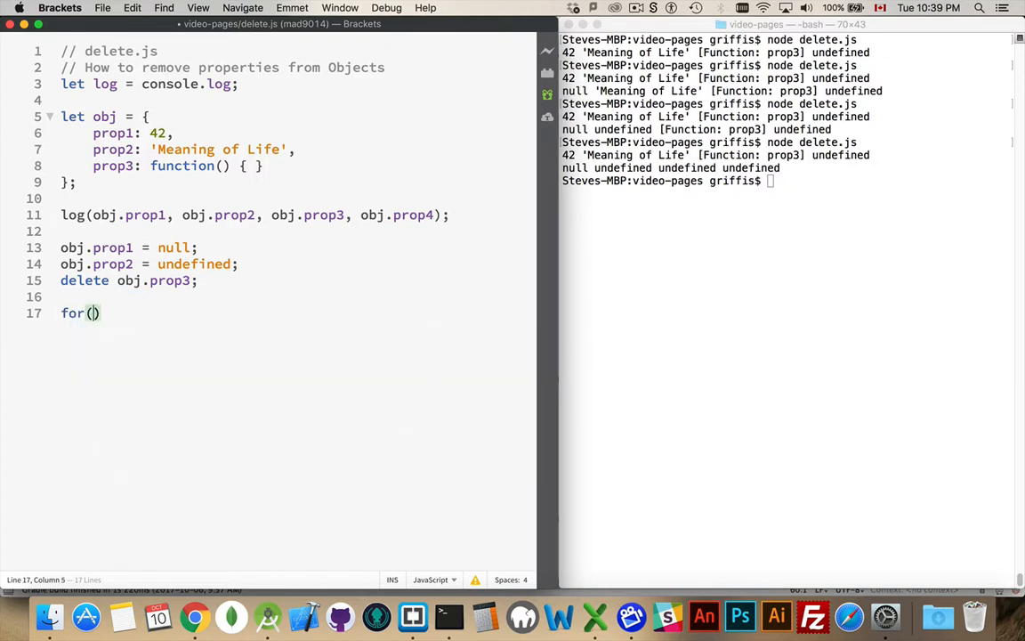
{"action": "type", "text": "p"}
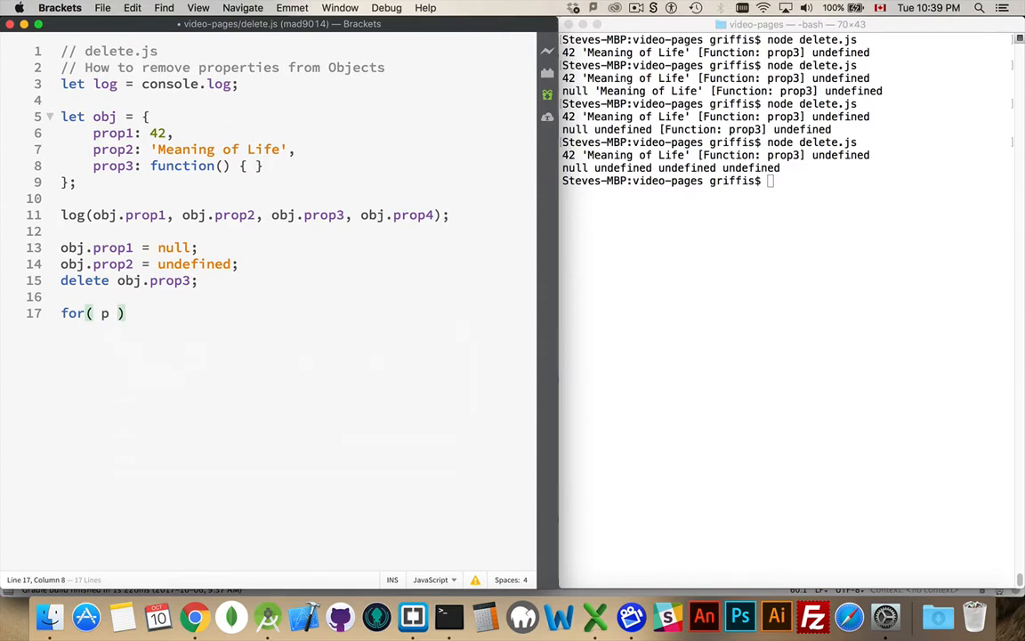
{"action": "type", "text": "let"}
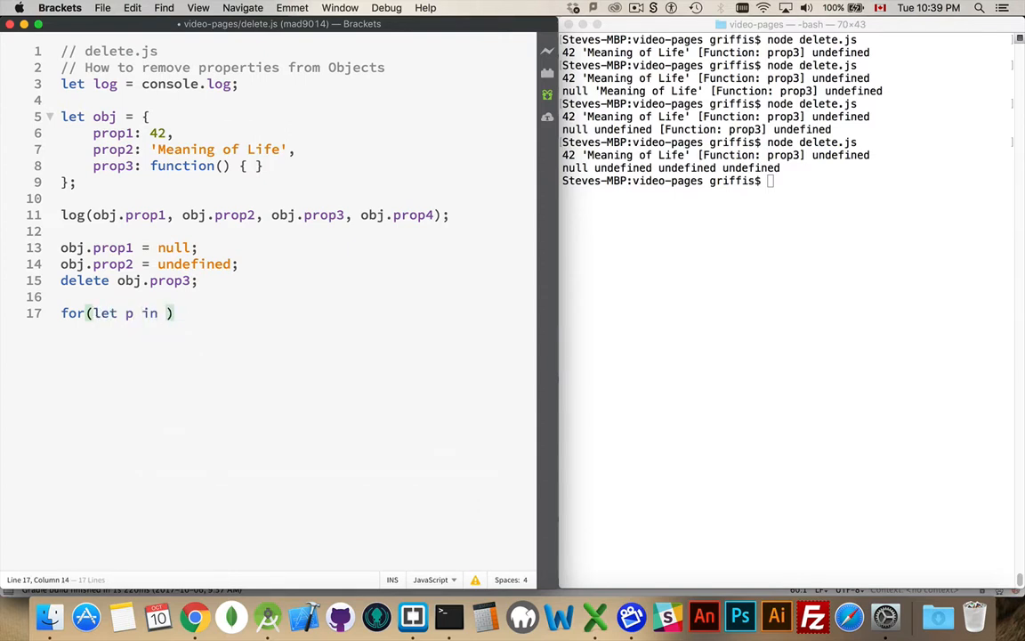
{"action": "type", "text": "obj){"}
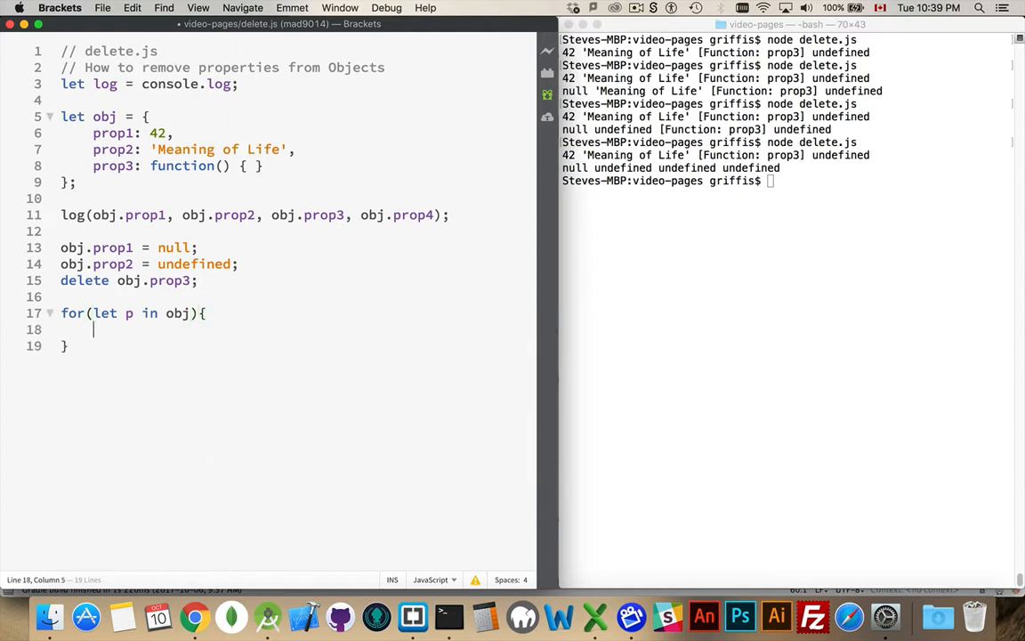
{"action": "type", "text": "log(p);"}
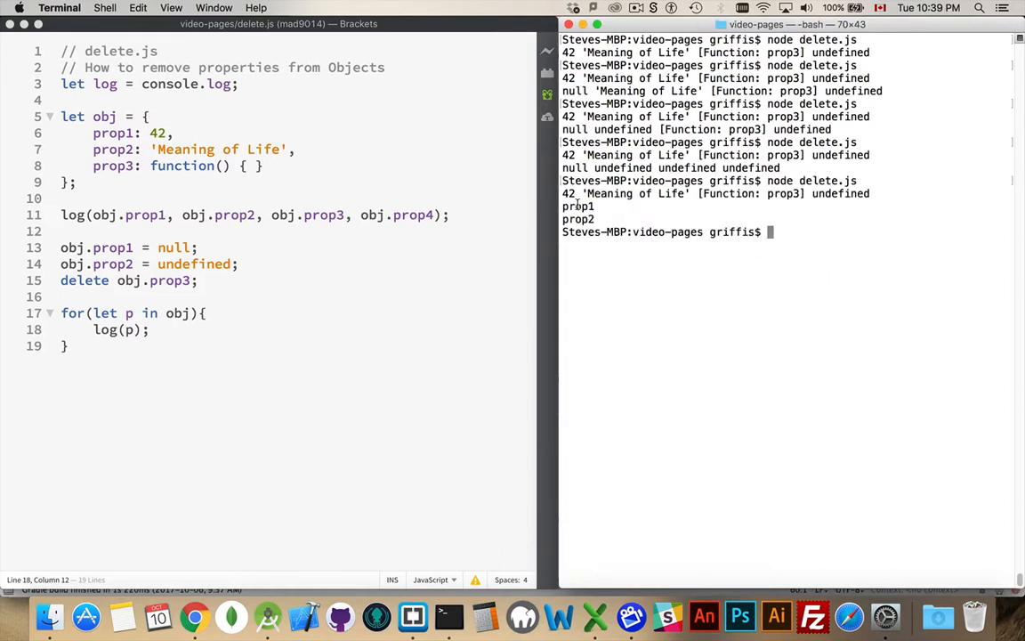
{"action": "double_click", "coordinate": [579, 219]}
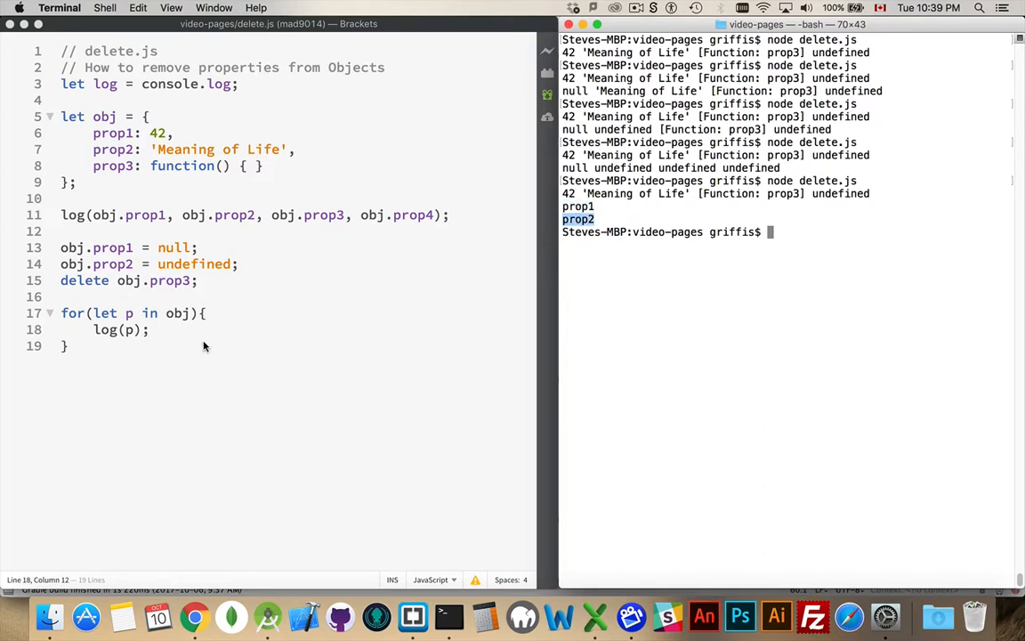
{"action": "mouse_move", "coordinate": [146, 267]}
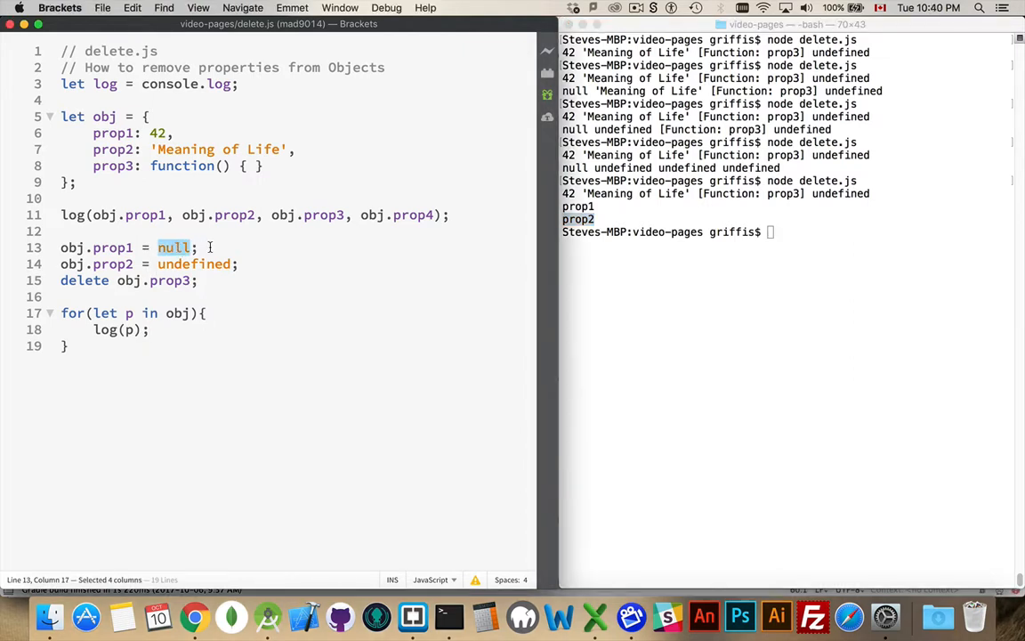
{"action": "double_click", "coordinate": [192, 264]}
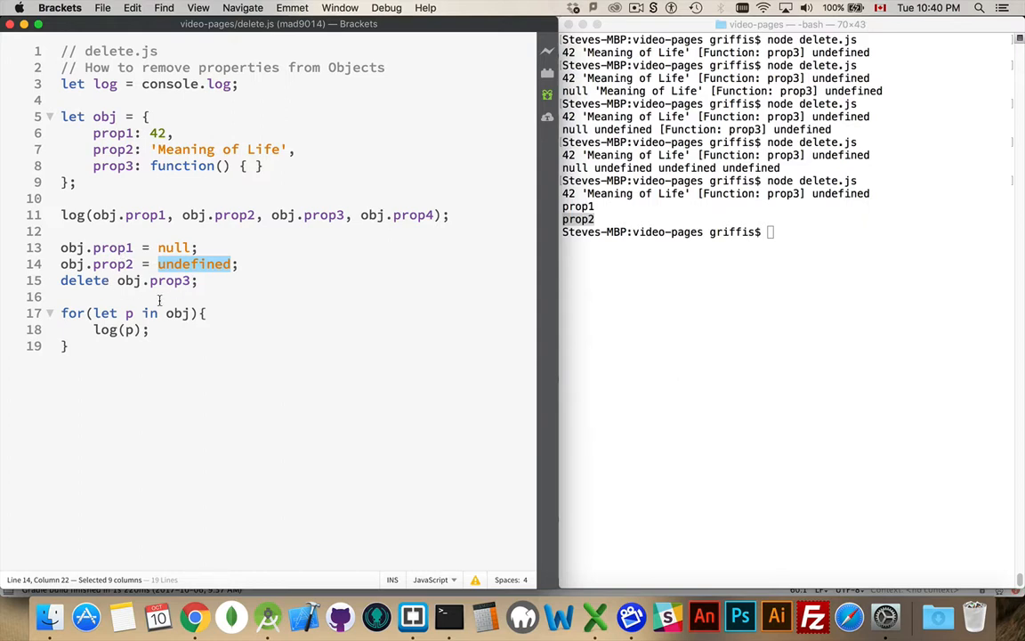
{"action": "mouse_move", "coordinate": [612, 210]}
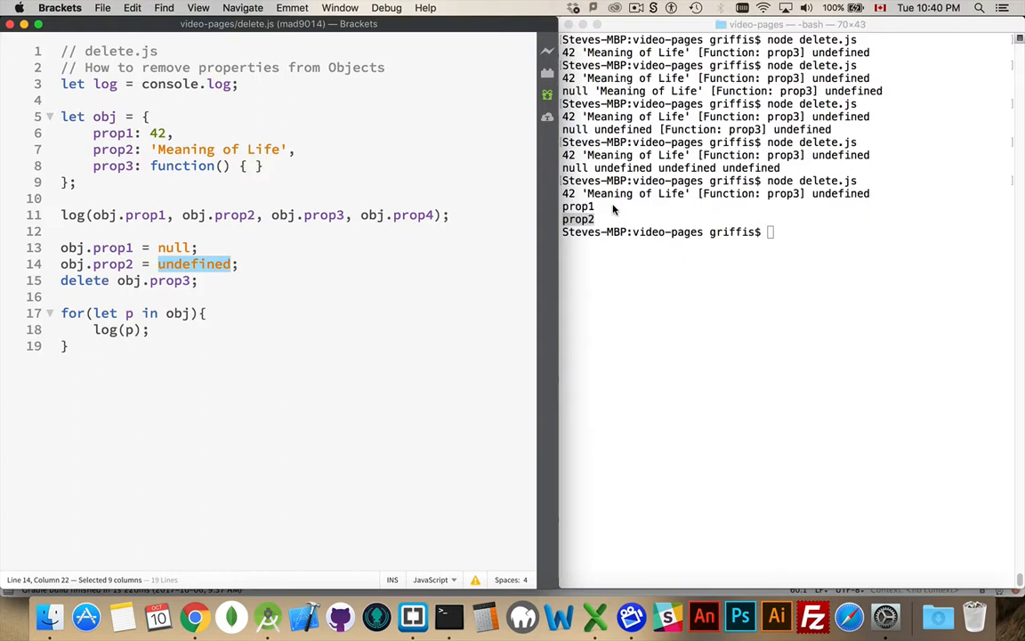
{"action": "mouse_move", "coordinate": [634, 347]}
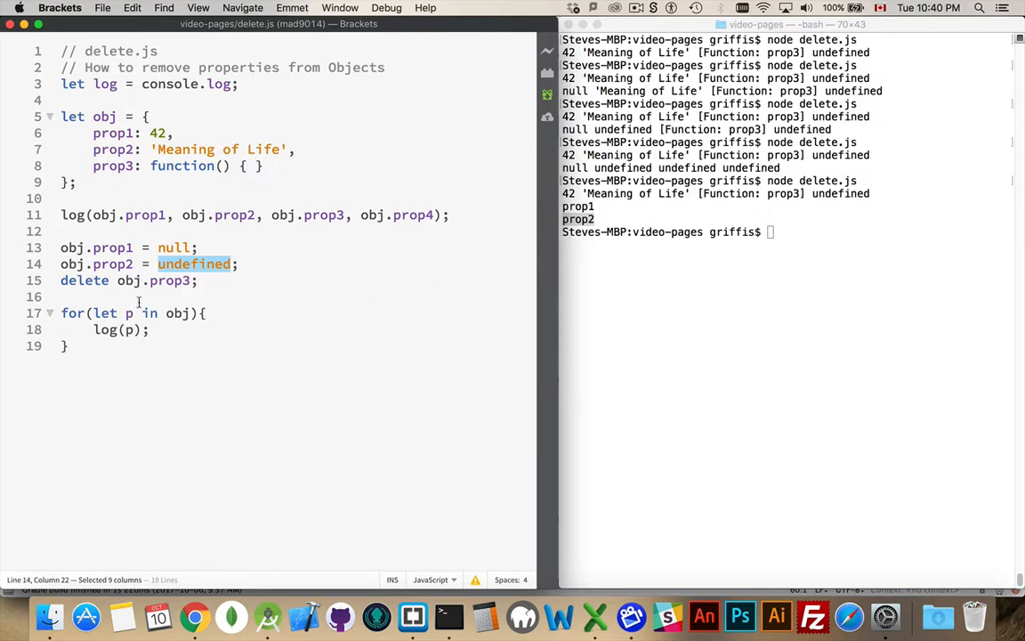
{"action": "mouse_move", "coordinate": [133, 405]}
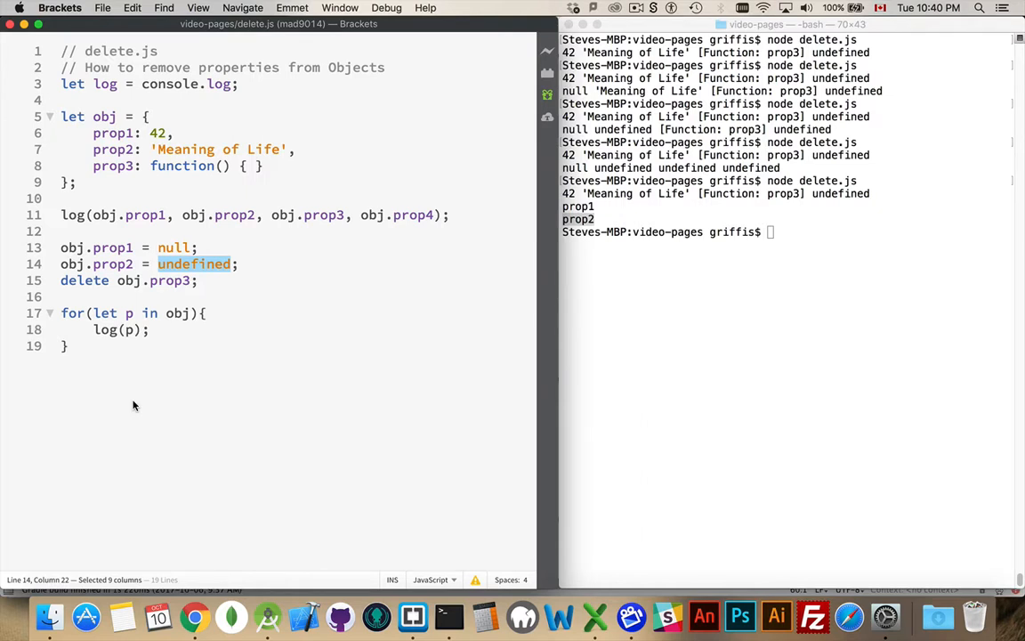